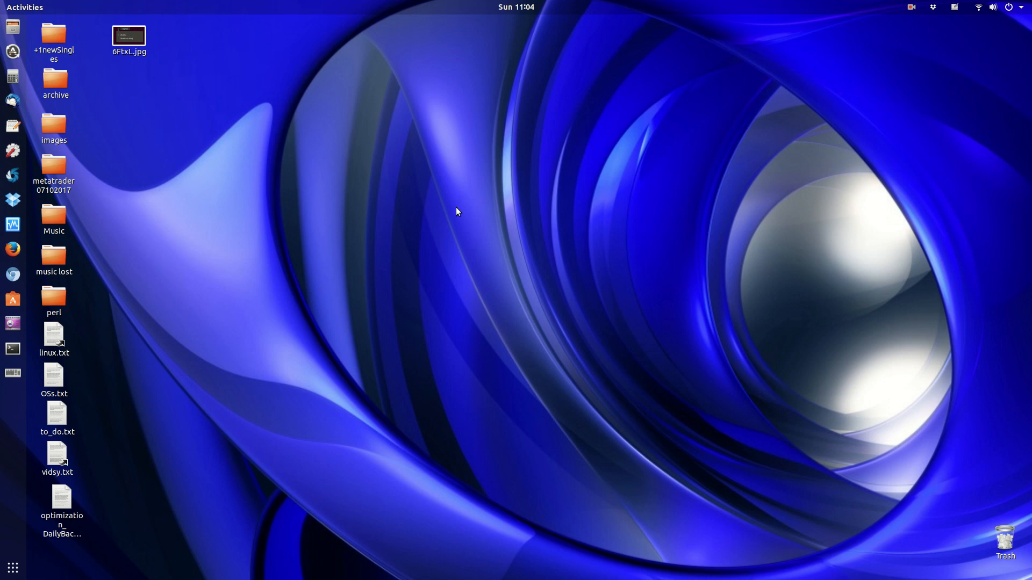
mouse_move(558, 269)
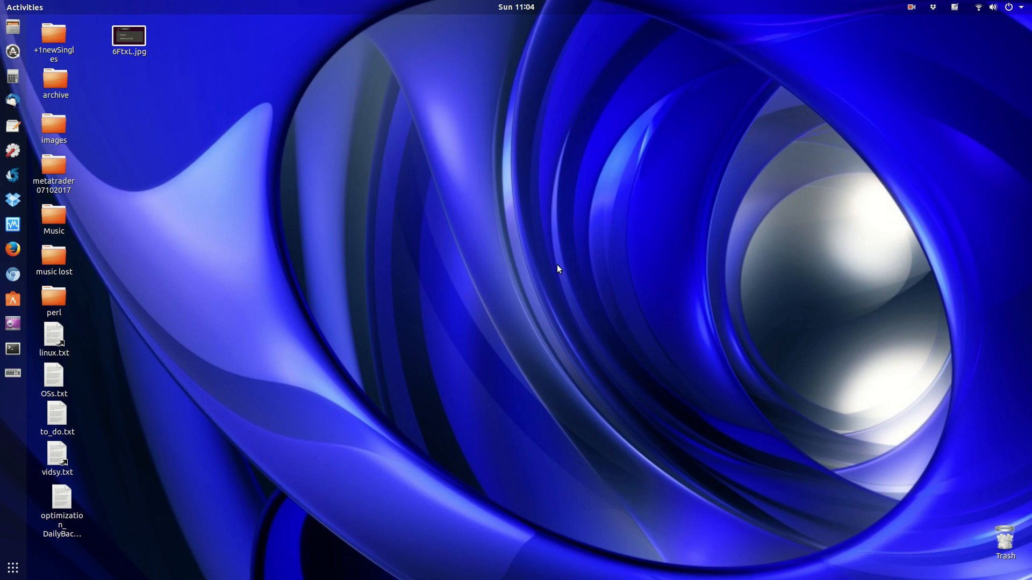
mouse_move(464, 298)
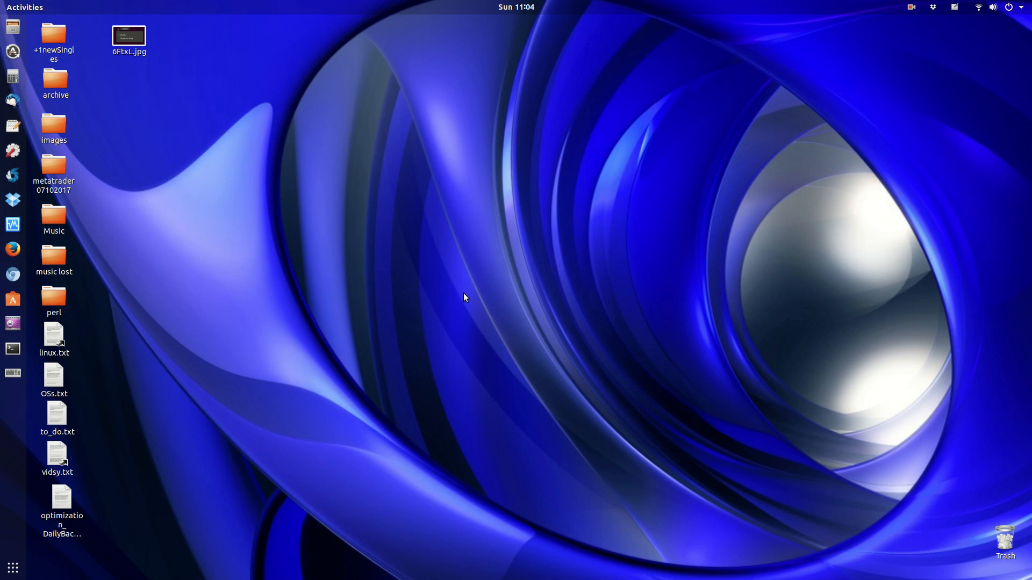
mouse_move(278, 211)
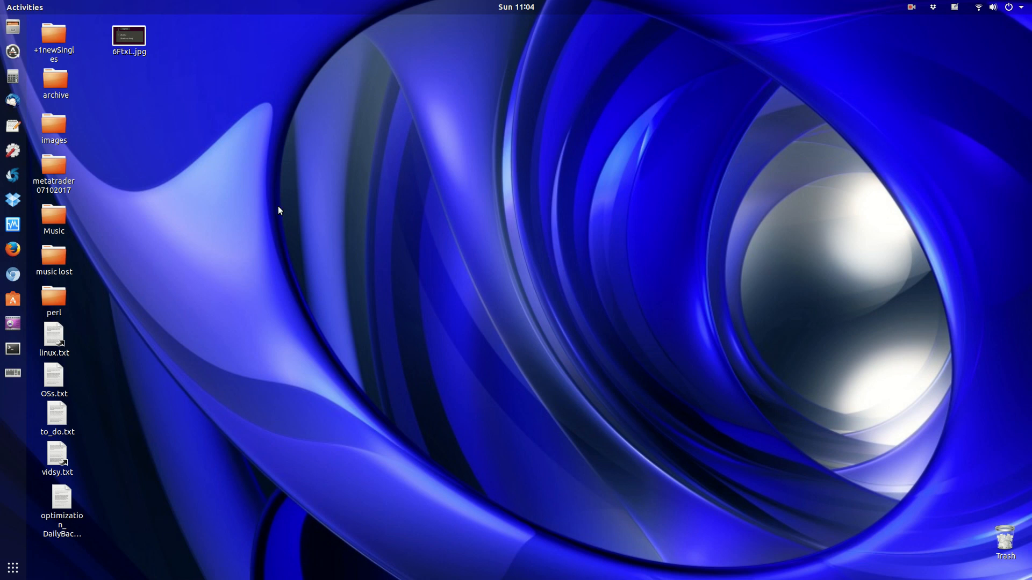
mouse_move(861, 238)
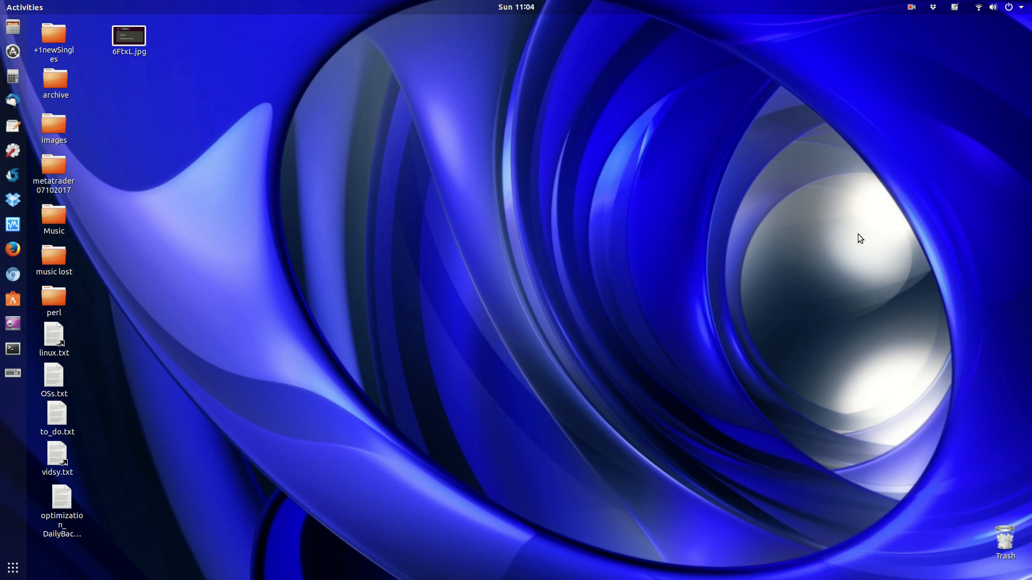
mouse_move(464, 257)
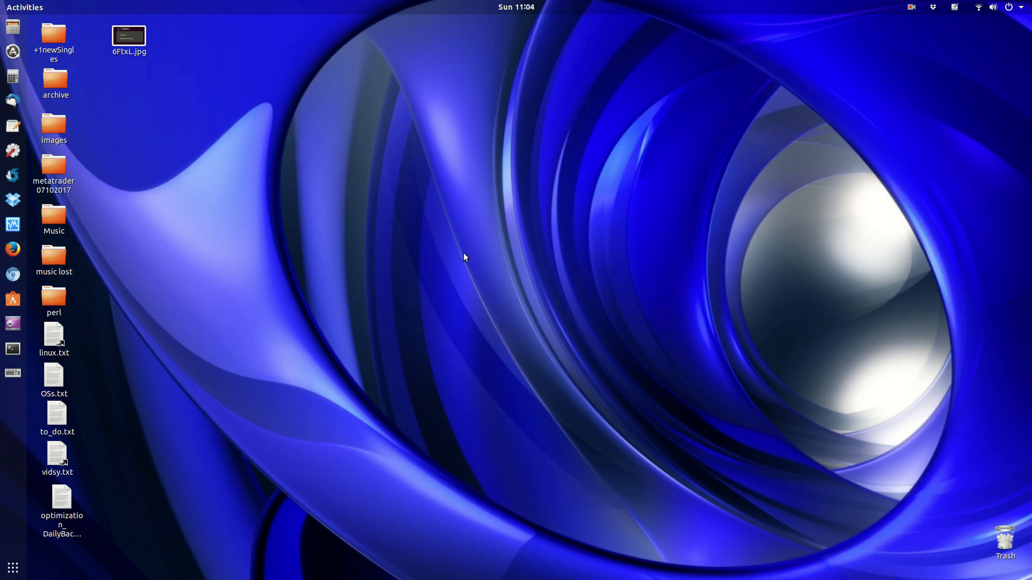
mouse_move(784, 231)
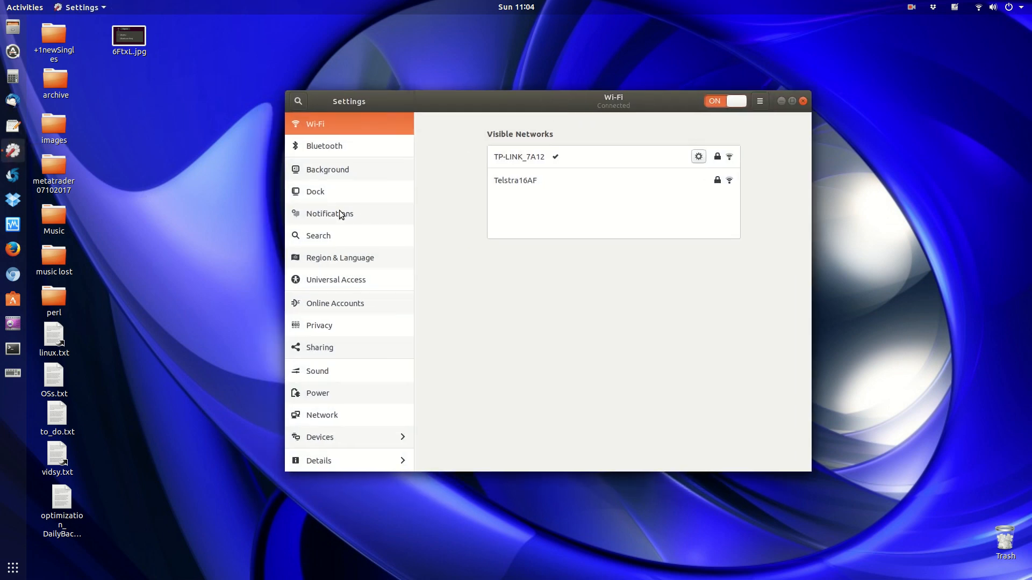
Open the Devices section, landing on the empty Printers page
click(320, 437)
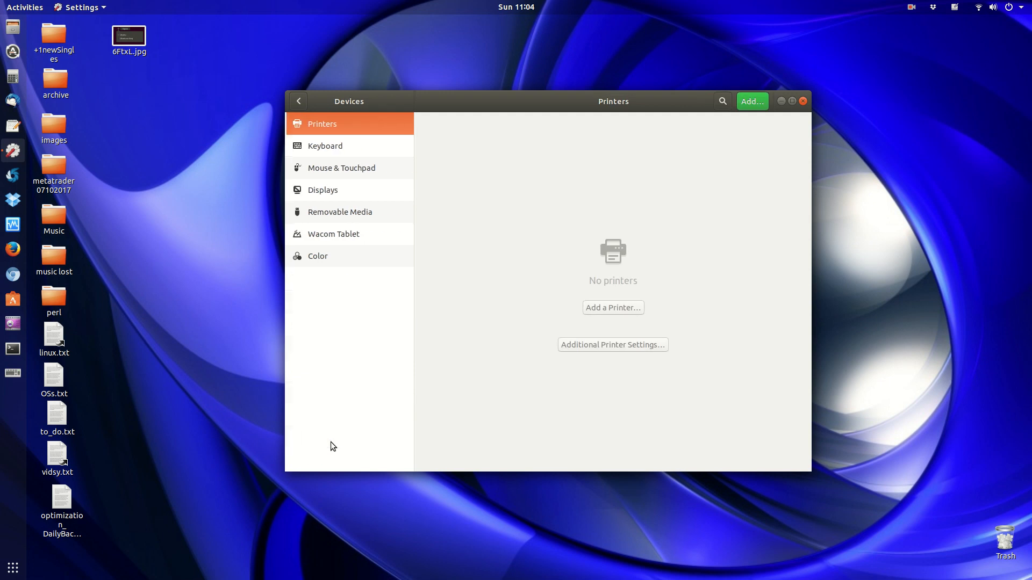
mouse_move(332, 196)
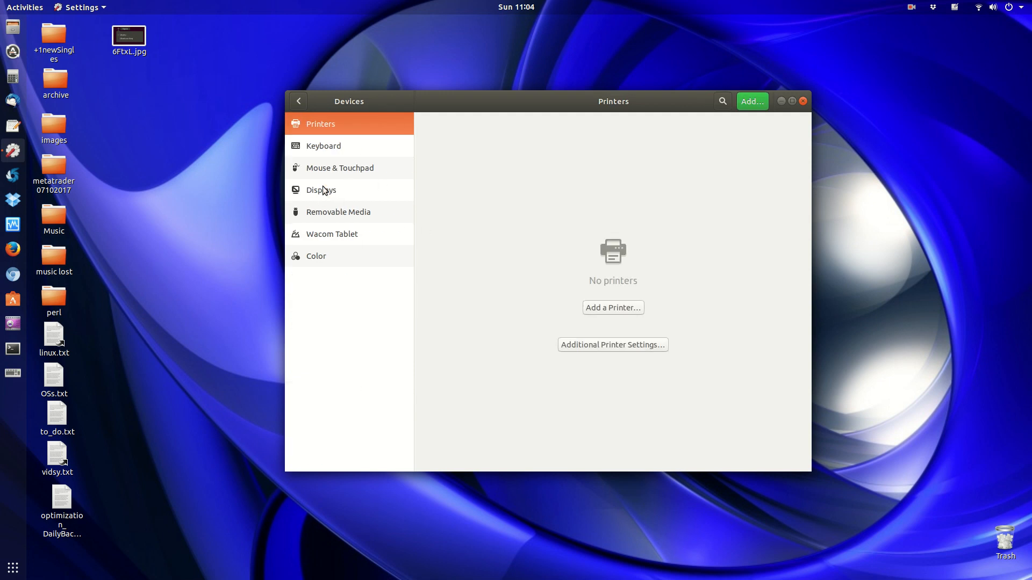
Open the Displays page showing Single Display mode at 1920×1080, 60 Hz
click(322, 189)
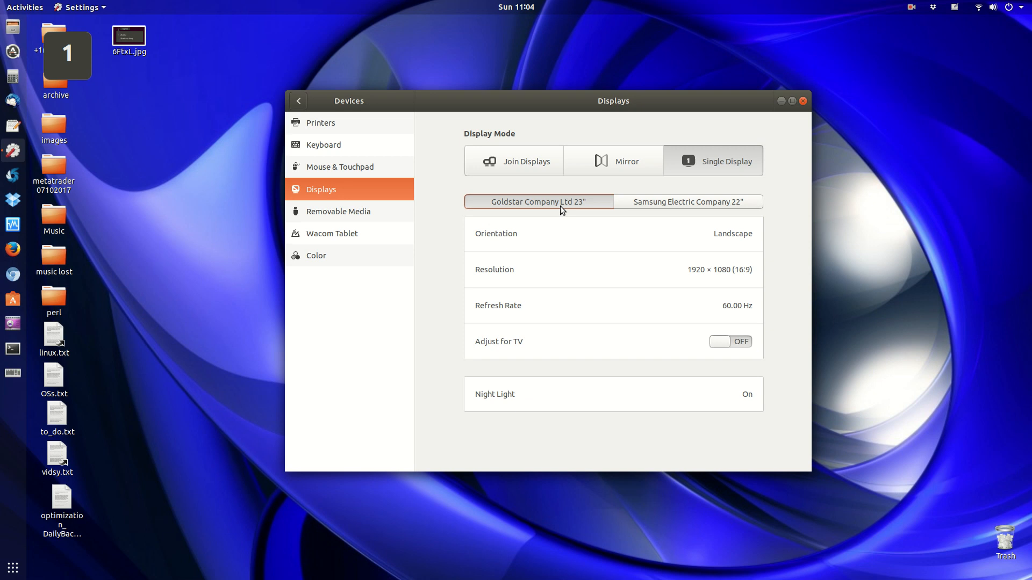
mouse_move(545, 209)
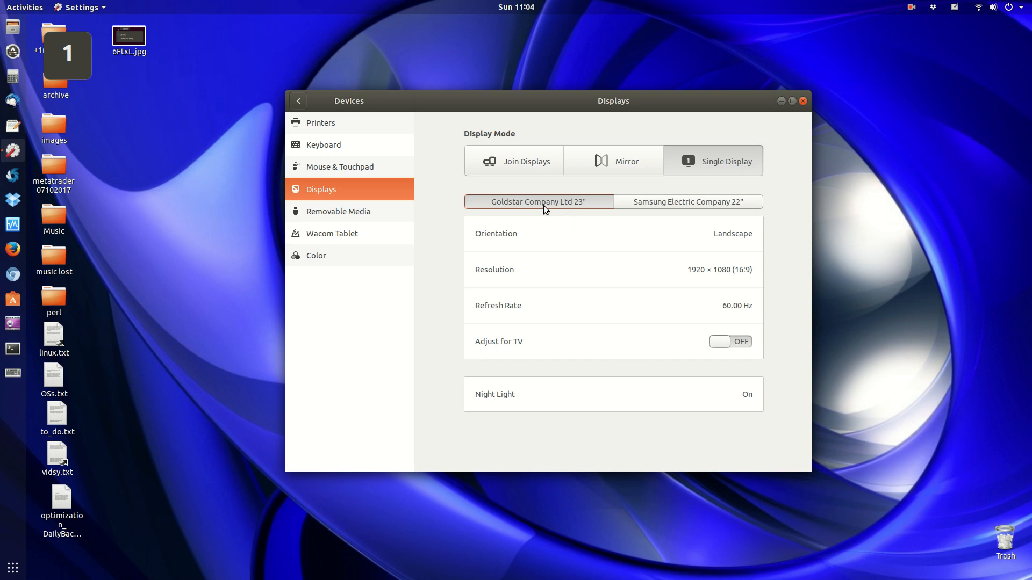
mouse_move(596, 209)
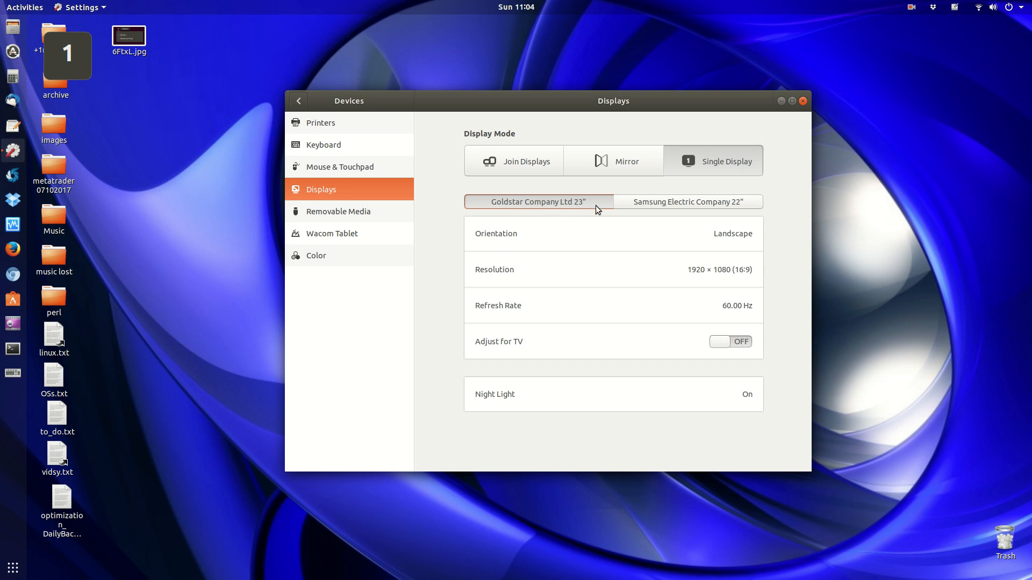
mouse_move(697, 223)
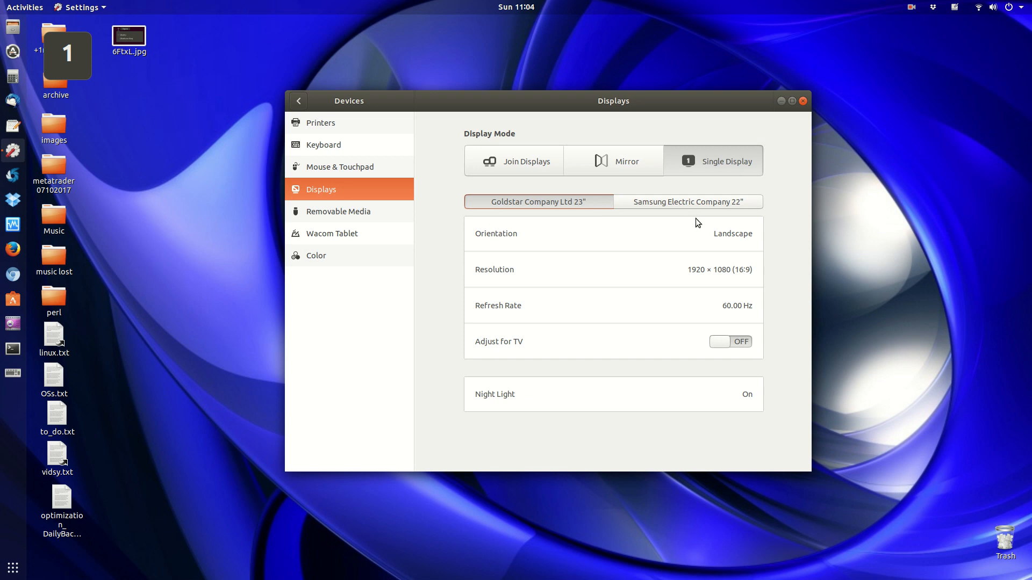
mouse_move(710, 213)
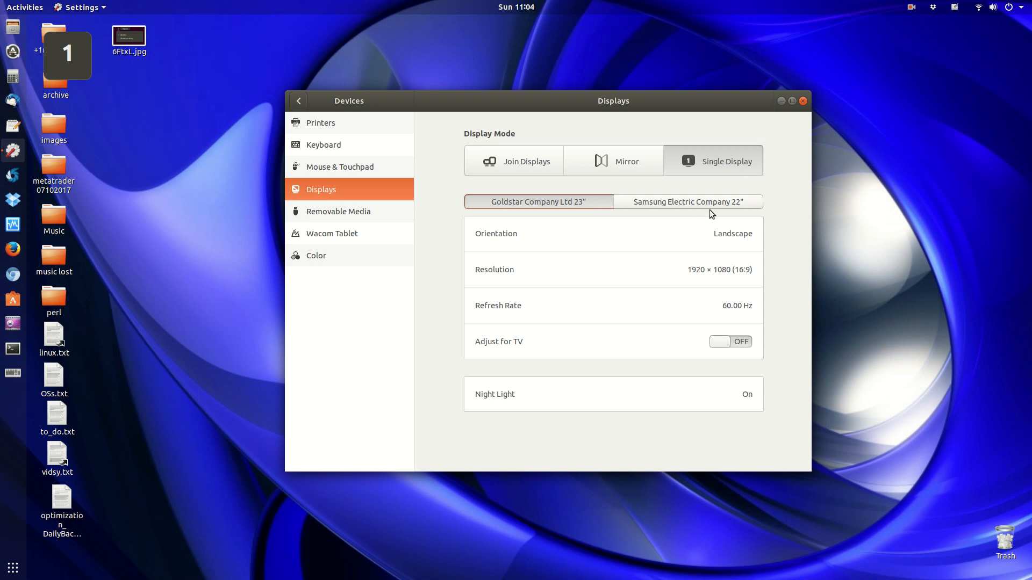
mouse_move(592, 202)
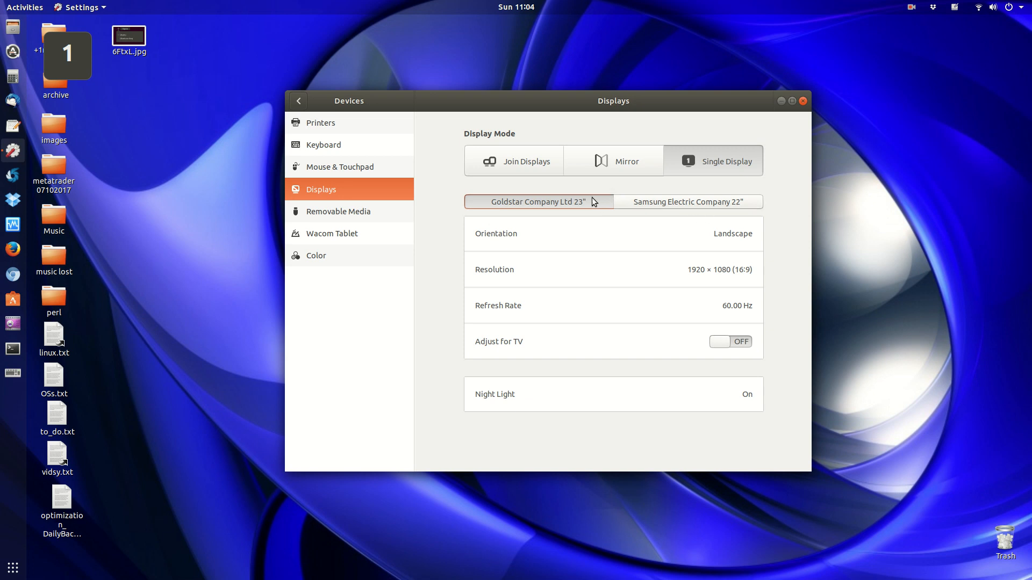
mouse_move(629, 194)
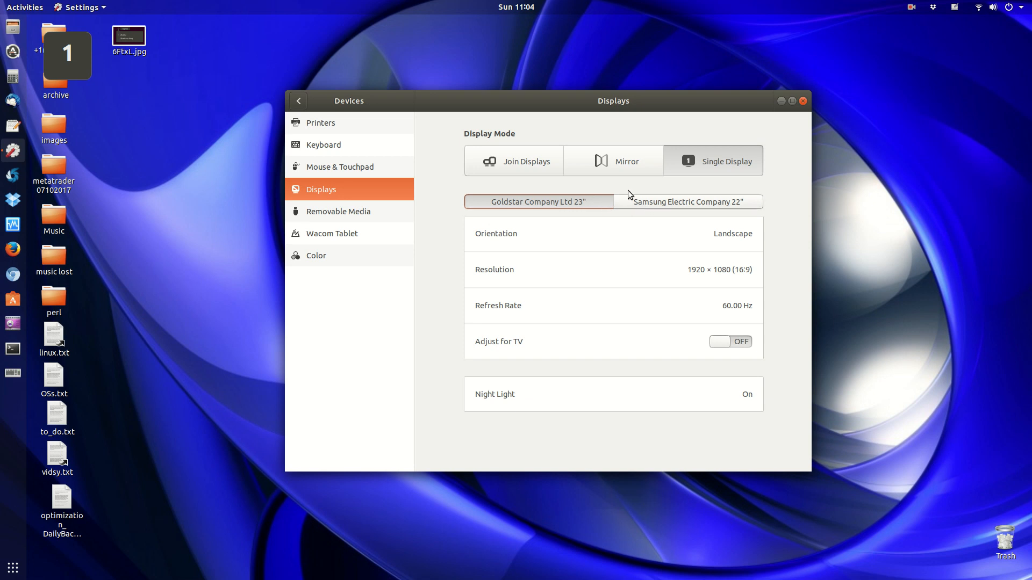
mouse_move(530, 161)
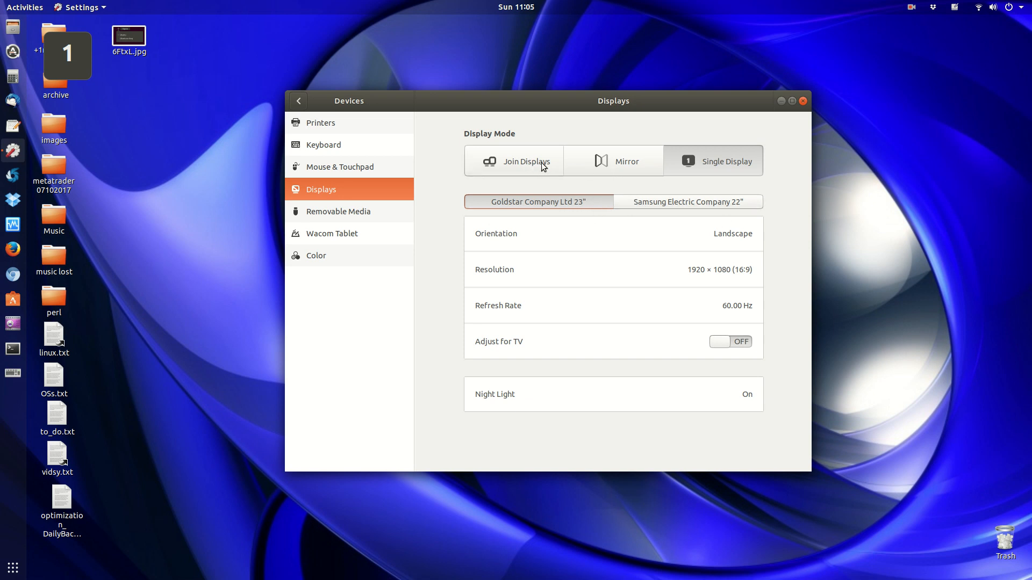
Switch to Join Displays and review the Samsung 22" monitor's 1680×1050 settings
click(524, 161)
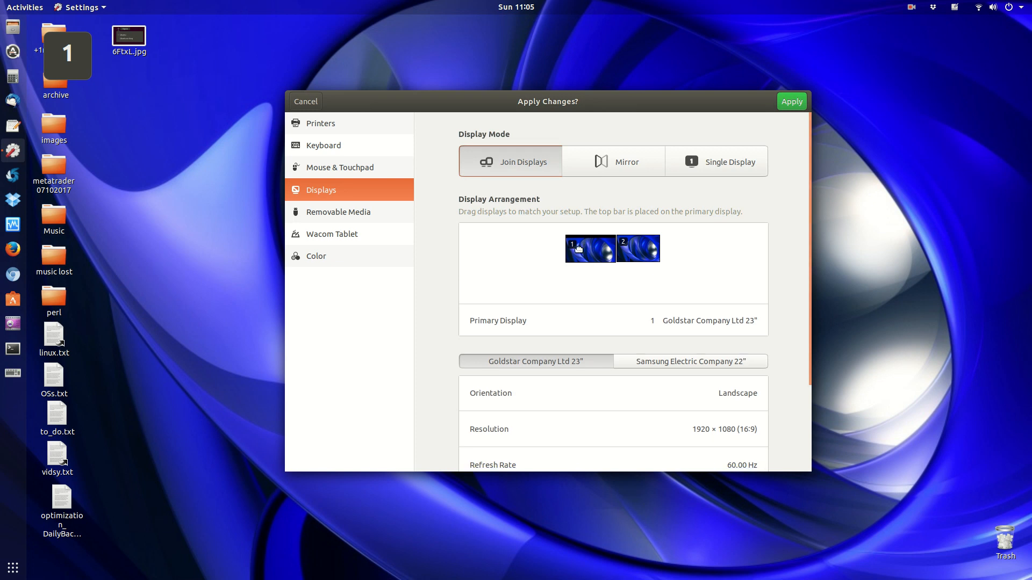
click(689, 361)
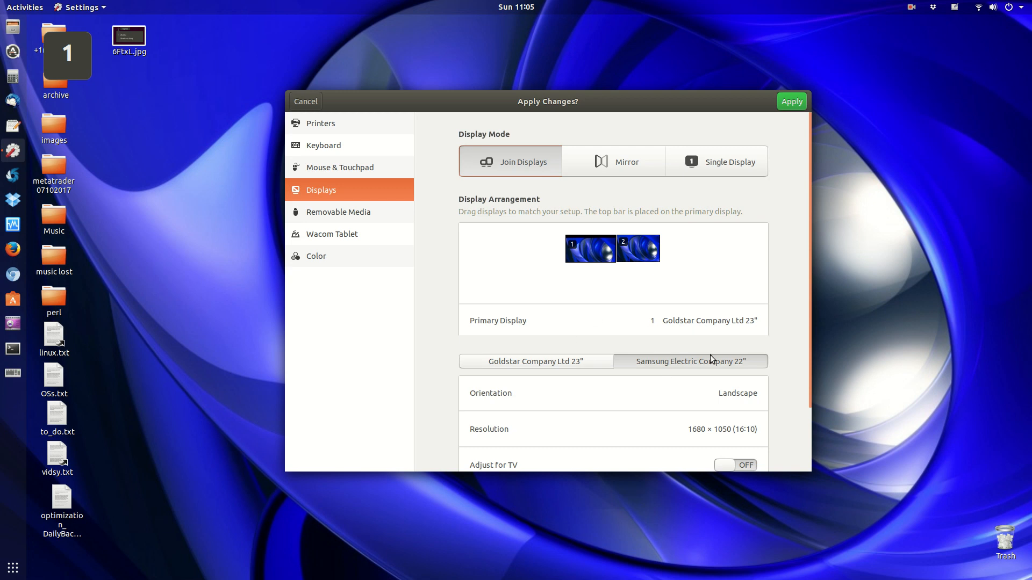
mouse_move(627, 300)
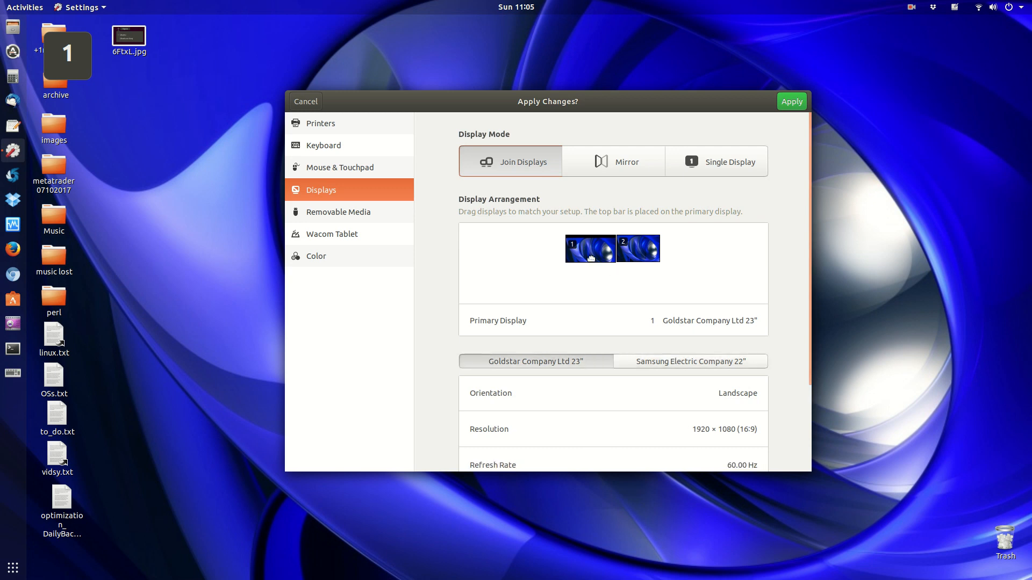
scroll(down, 3)
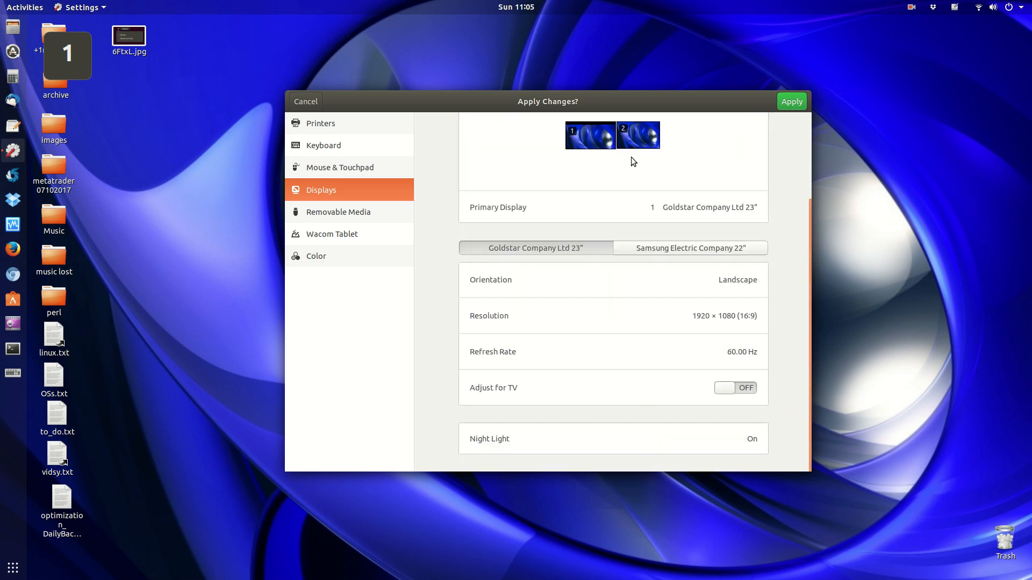
scroll(up, 3)
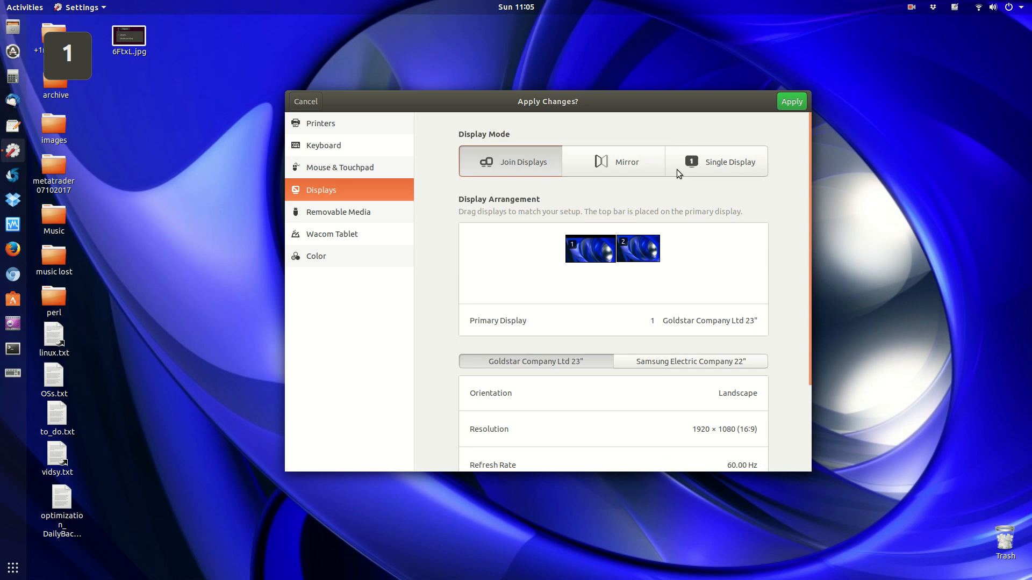
scroll(down, 3)
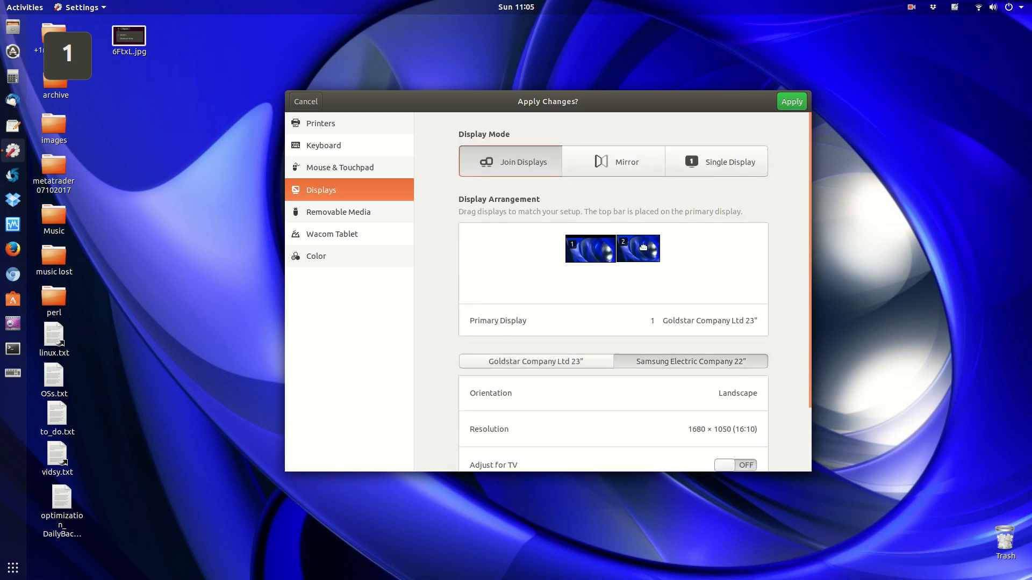
mouse_move(740, 239)
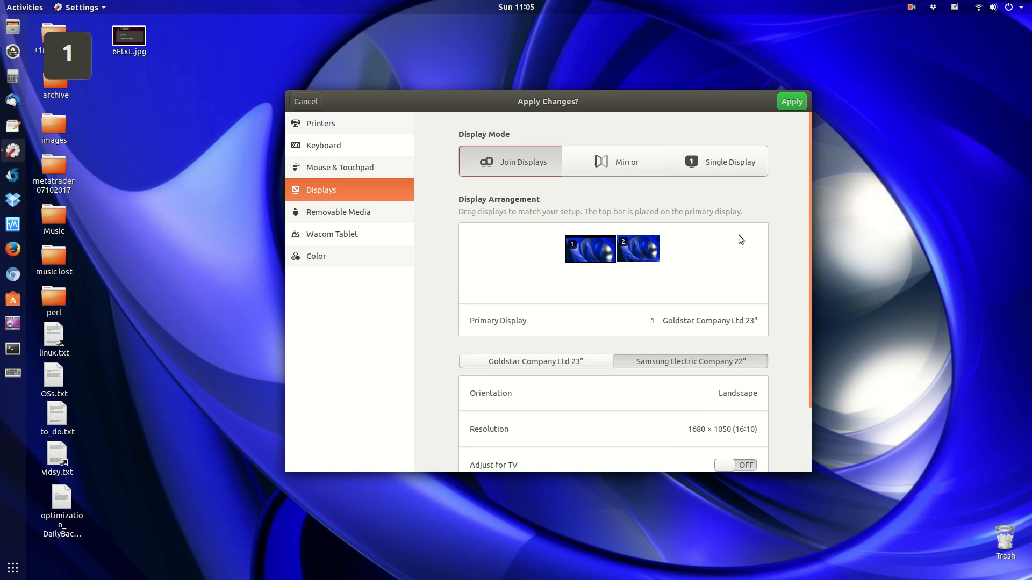
mouse_move(792, 102)
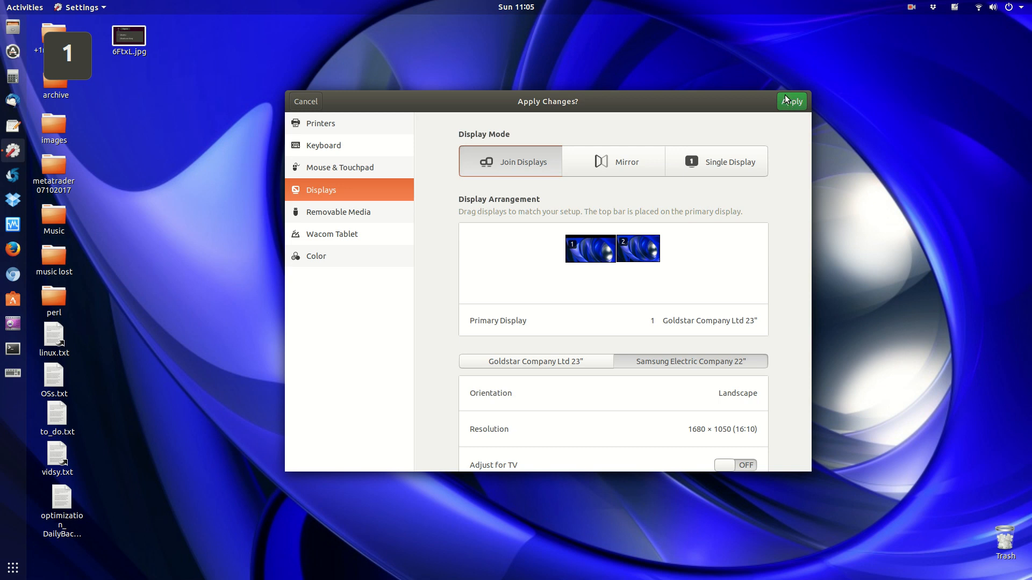
mouse_move(527, 218)
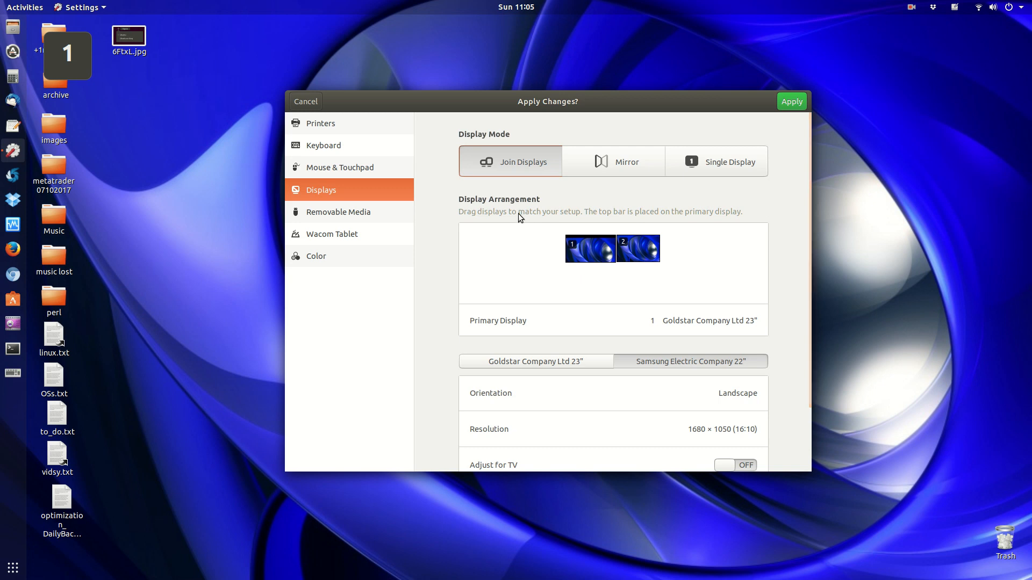
mouse_move(542, 189)
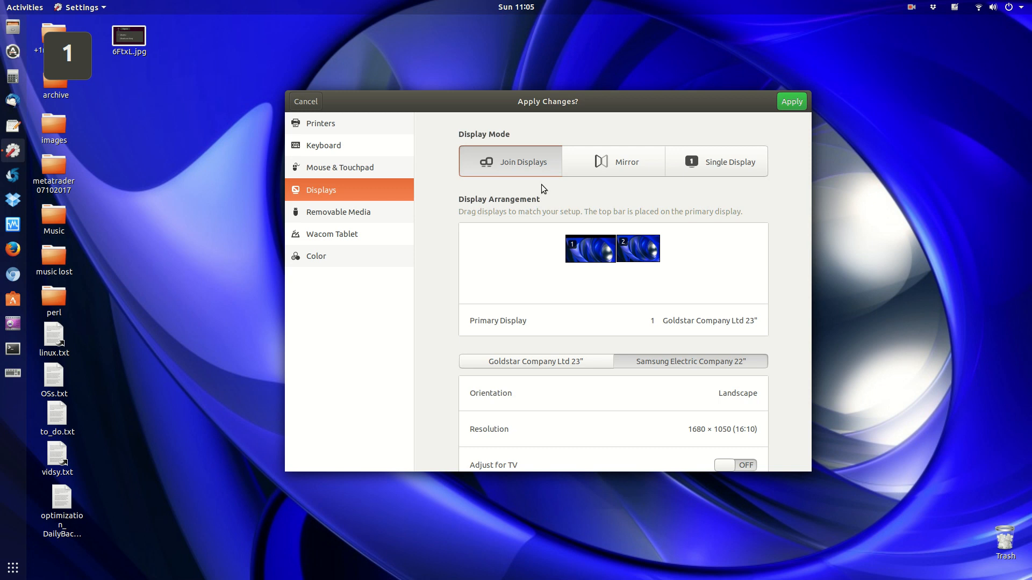
mouse_move(405, 126)
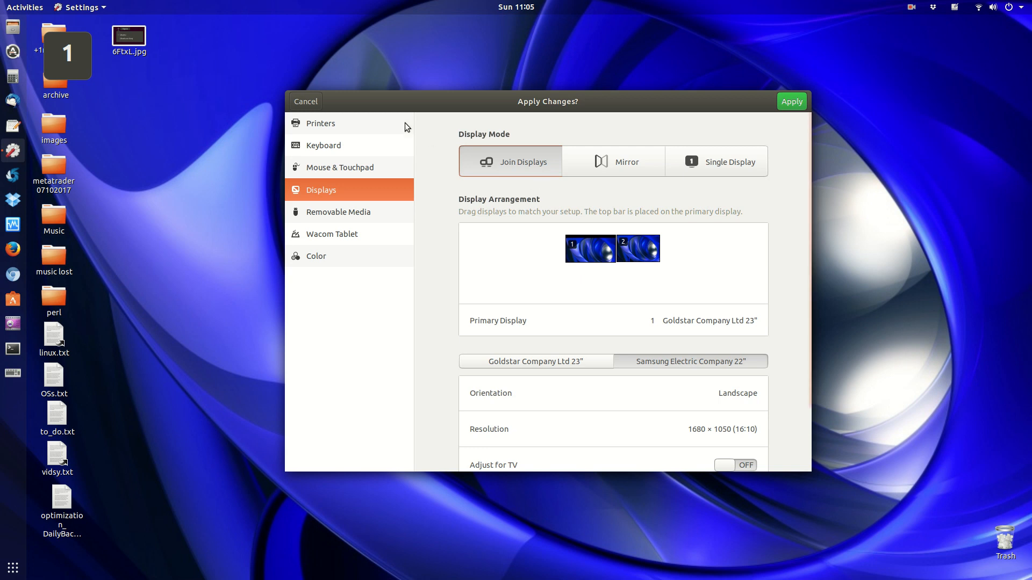